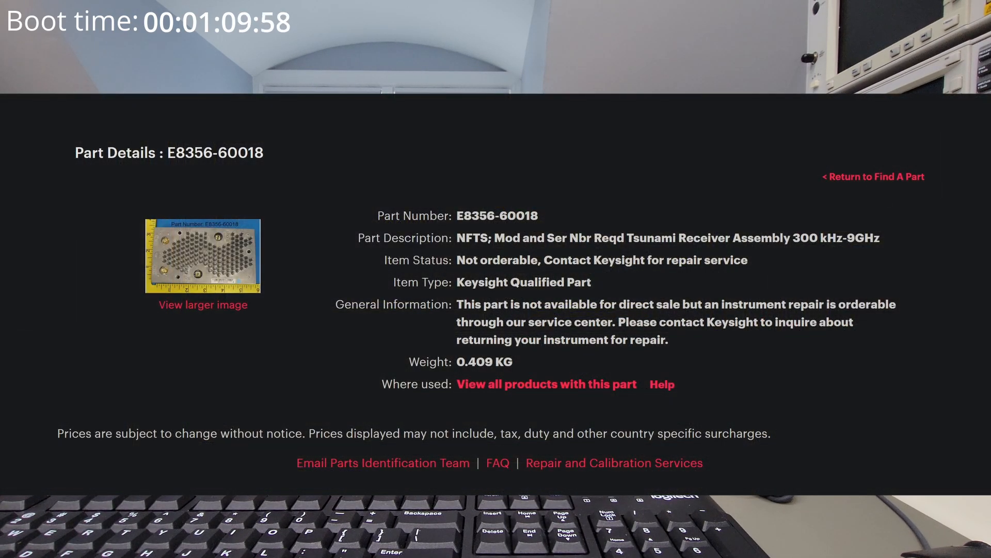
- Answer No to the chip 3 EEPROM header checksum error prompt
{"action": "left_click", "coordinate": [546, 383]}
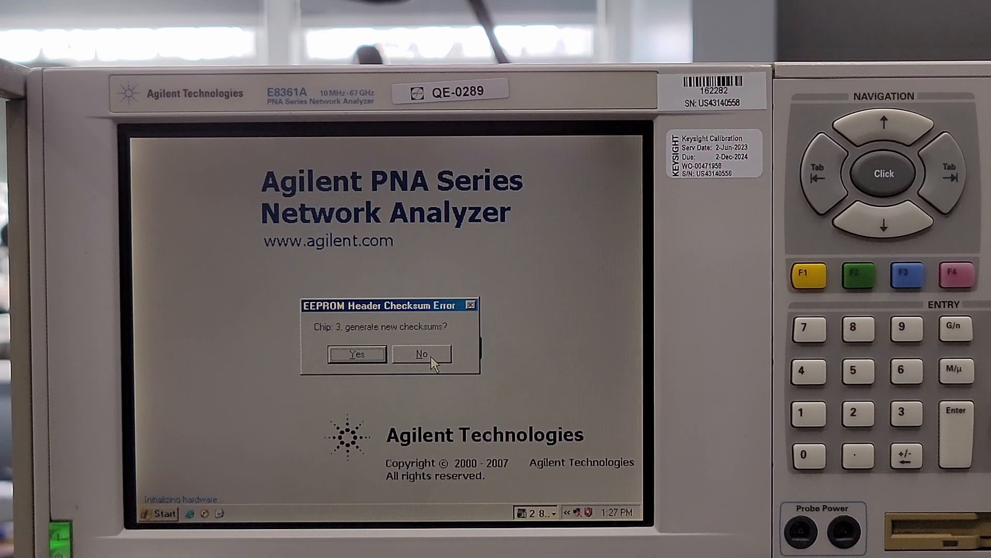
{"action": "left_click", "coordinate": [422, 354]}
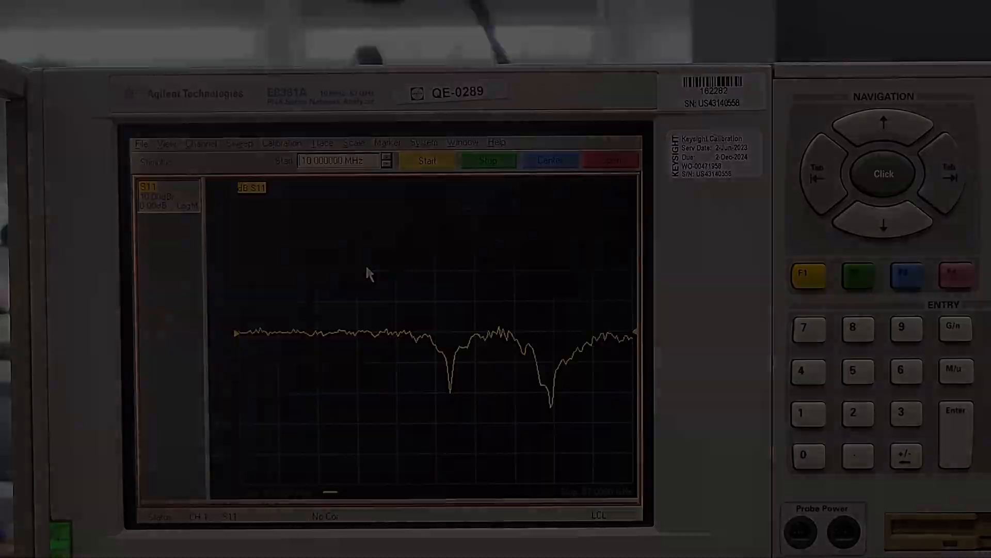
- Back up EEPROM and receiver calibration with eepromtool, then request View EEPROM Headers
{"action": "double_click", "coordinate": [207, 433]}
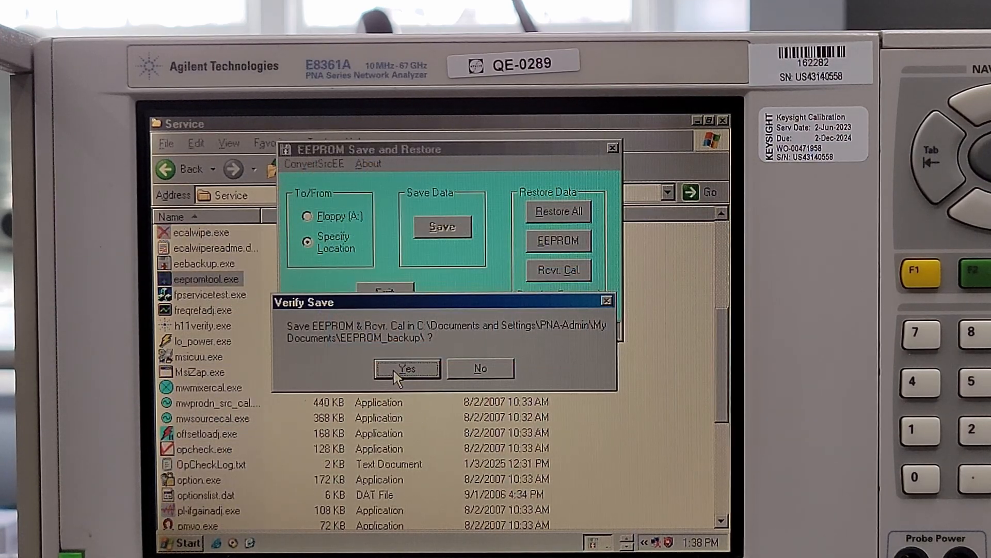
{"action": "left_click", "coordinate": [407, 368]}
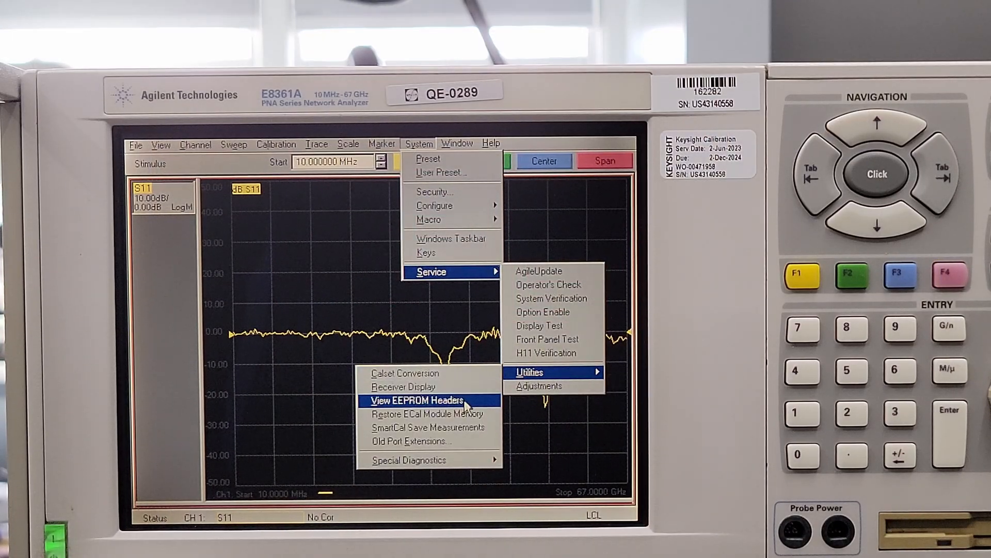
{"action": "left_click", "coordinate": [417, 400]}
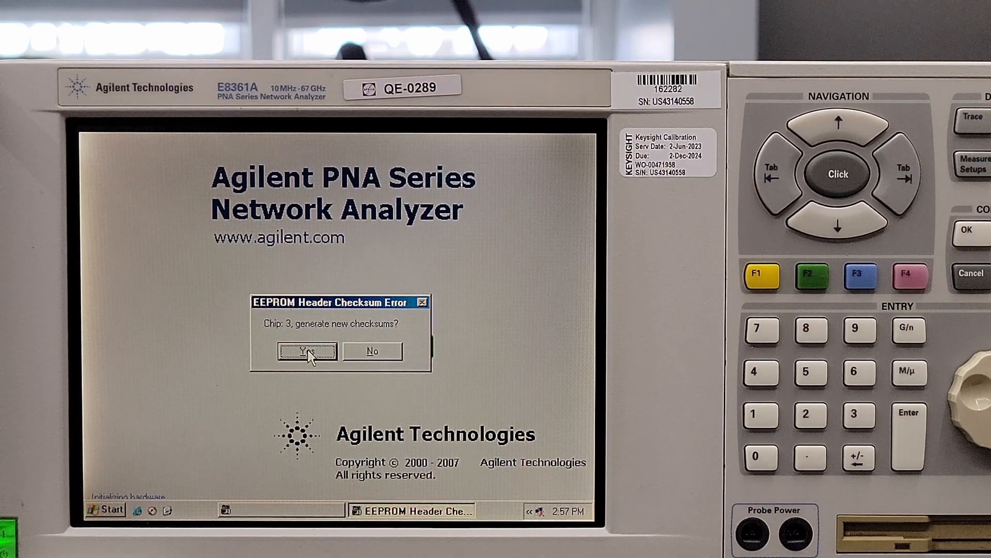
- Accept generating new chip 3 checksums and confirm the 'Are you VERY sure' warning
{"action": "left_click", "coordinate": [307, 351]}
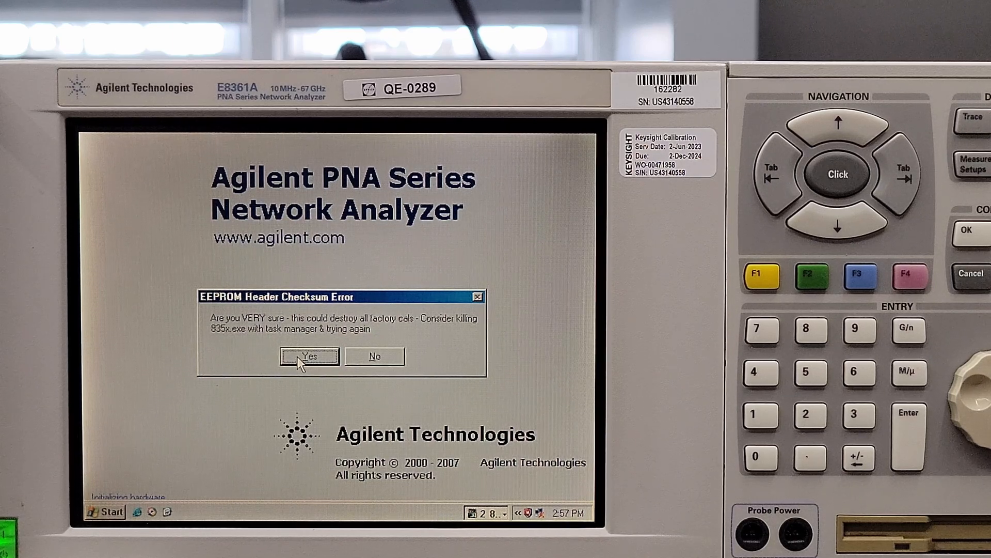
{"action": "left_click", "coordinate": [309, 356]}
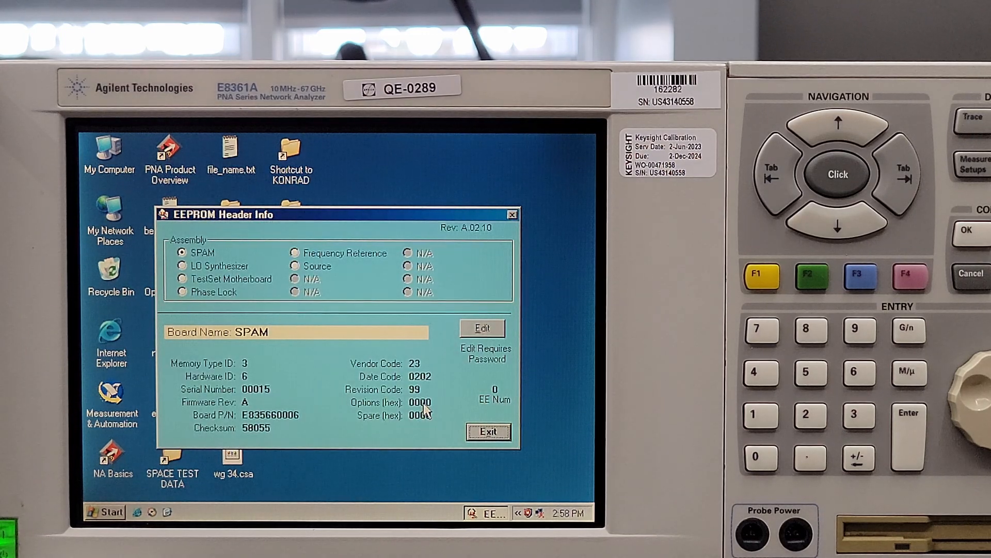
- Exit the EEPROM Header Info window showing SPAM board checksum 58055
{"action": "left_click", "coordinate": [487, 431]}
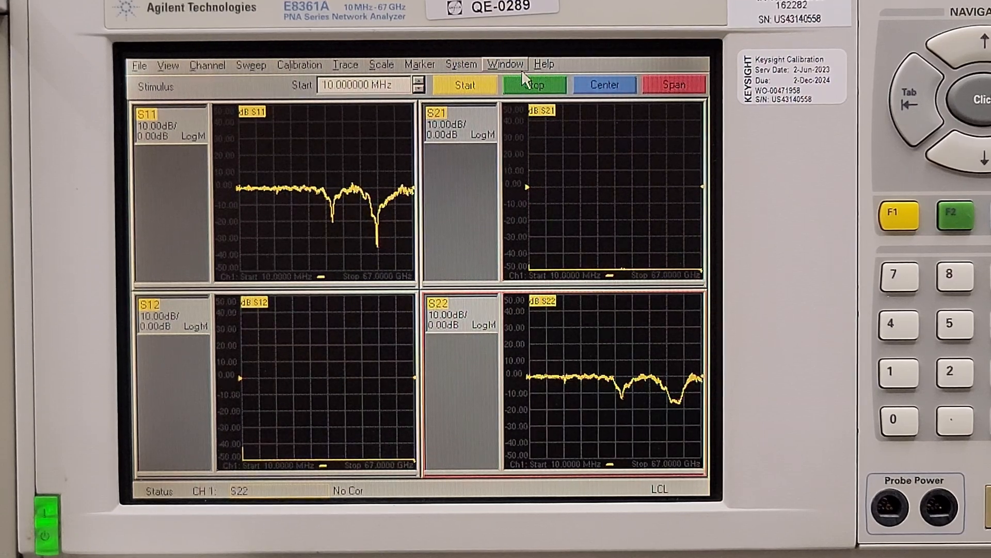
- View the error log from the Help menu's Error Messages submenu
{"action": "left_click", "coordinate": [544, 64]}
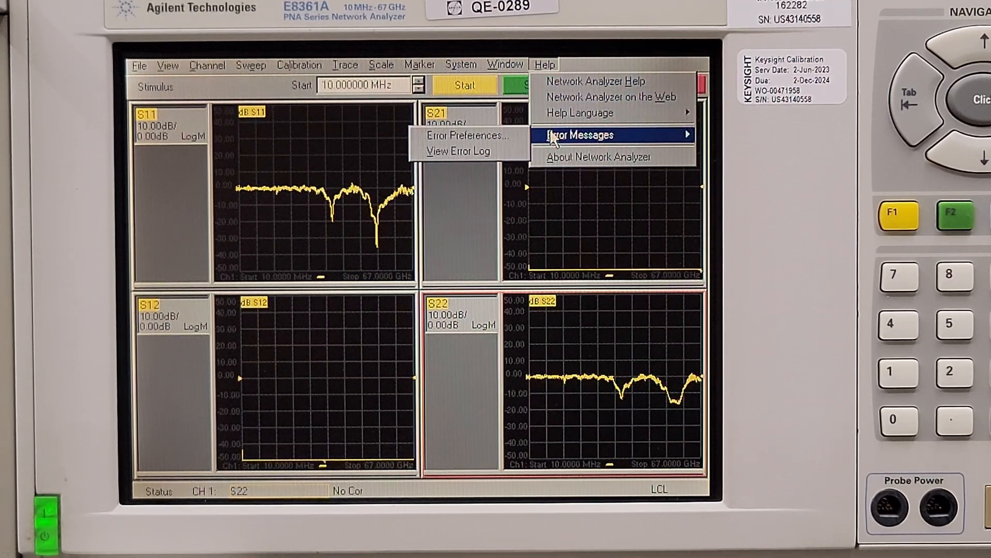
{"action": "mouse_move", "coordinate": [461, 151]}
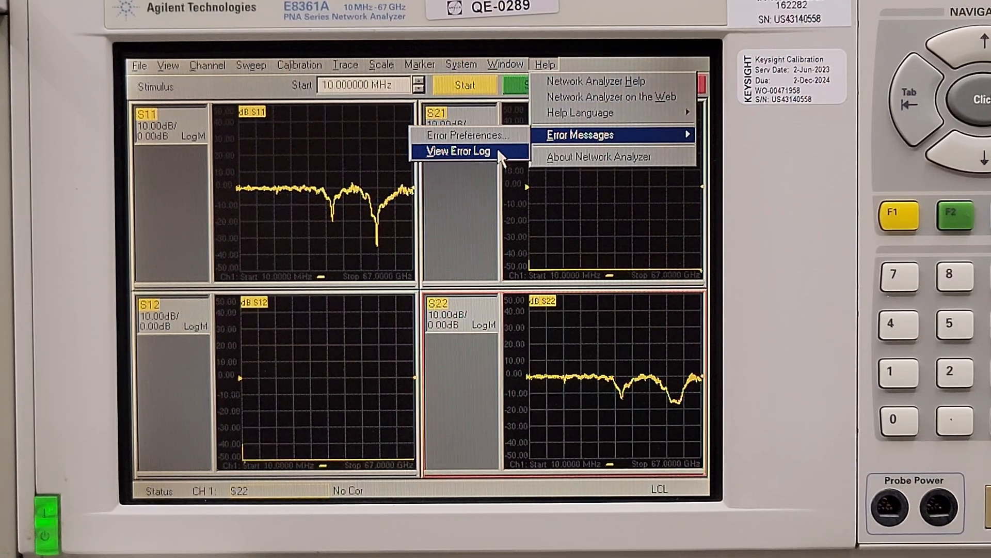
{"action": "left_click", "coordinate": [458, 152]}
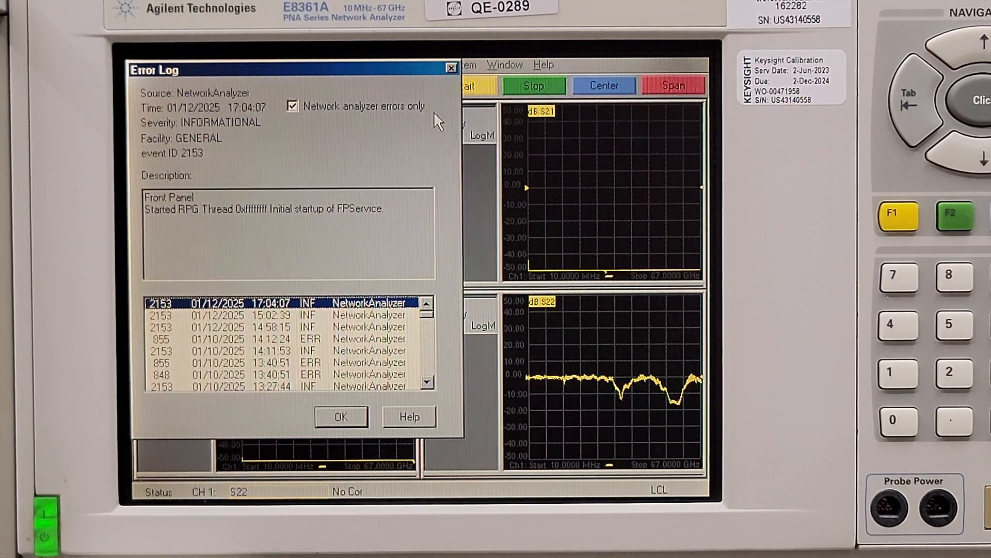